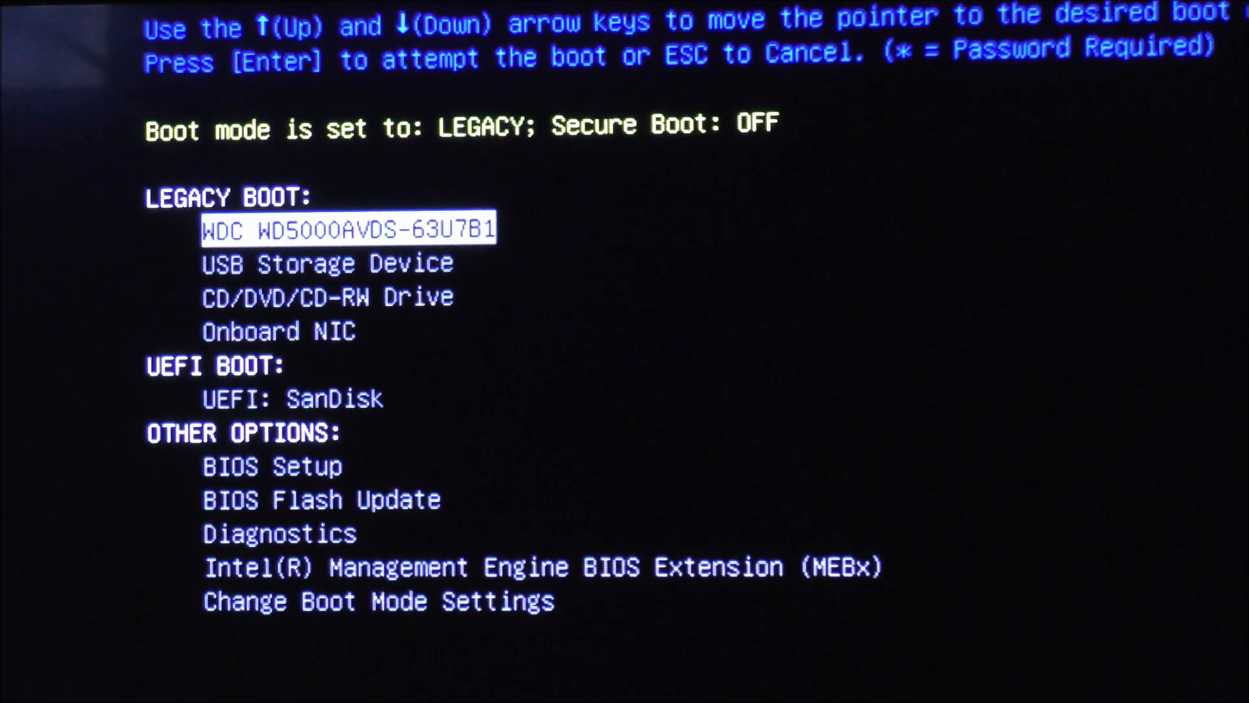
# Boot the computer from the USB Storage Device in the Dell BIOS boot menu.
pyautogui.press('Down')
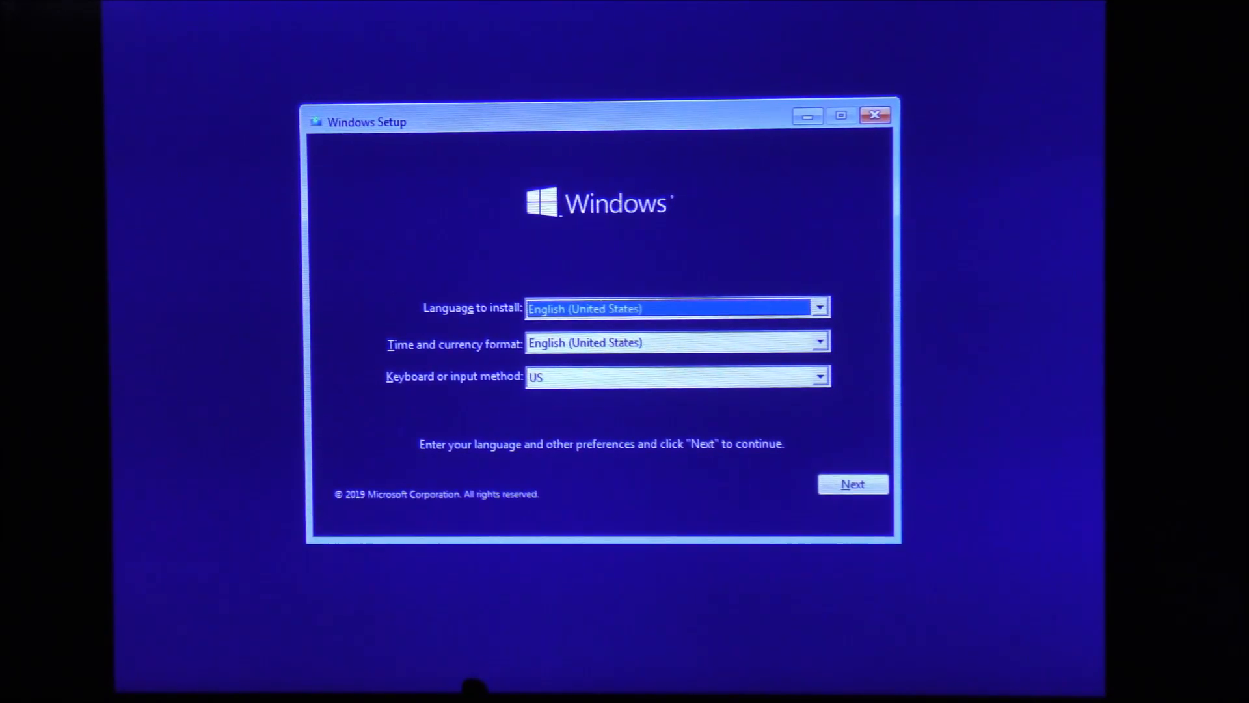
# Keep the default English (United States) preferences and start installing Windows.
pyautogui.click(853, 484)
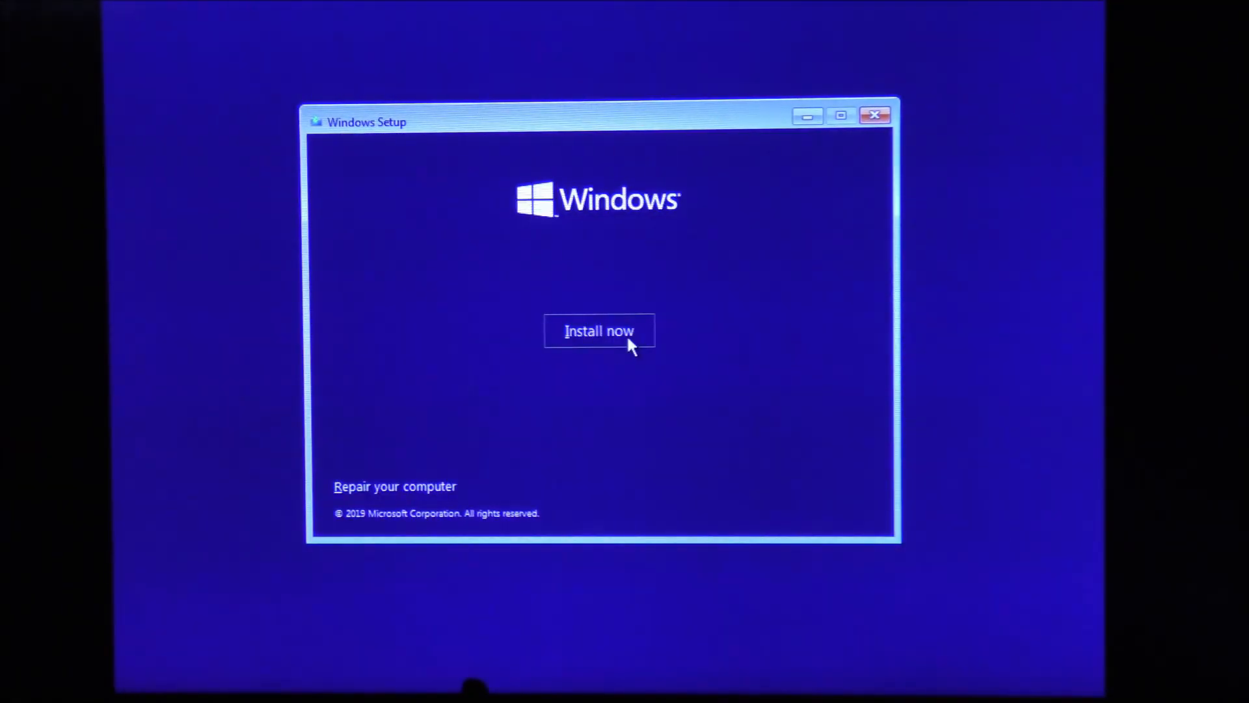
pyautogui.click(599, 331)
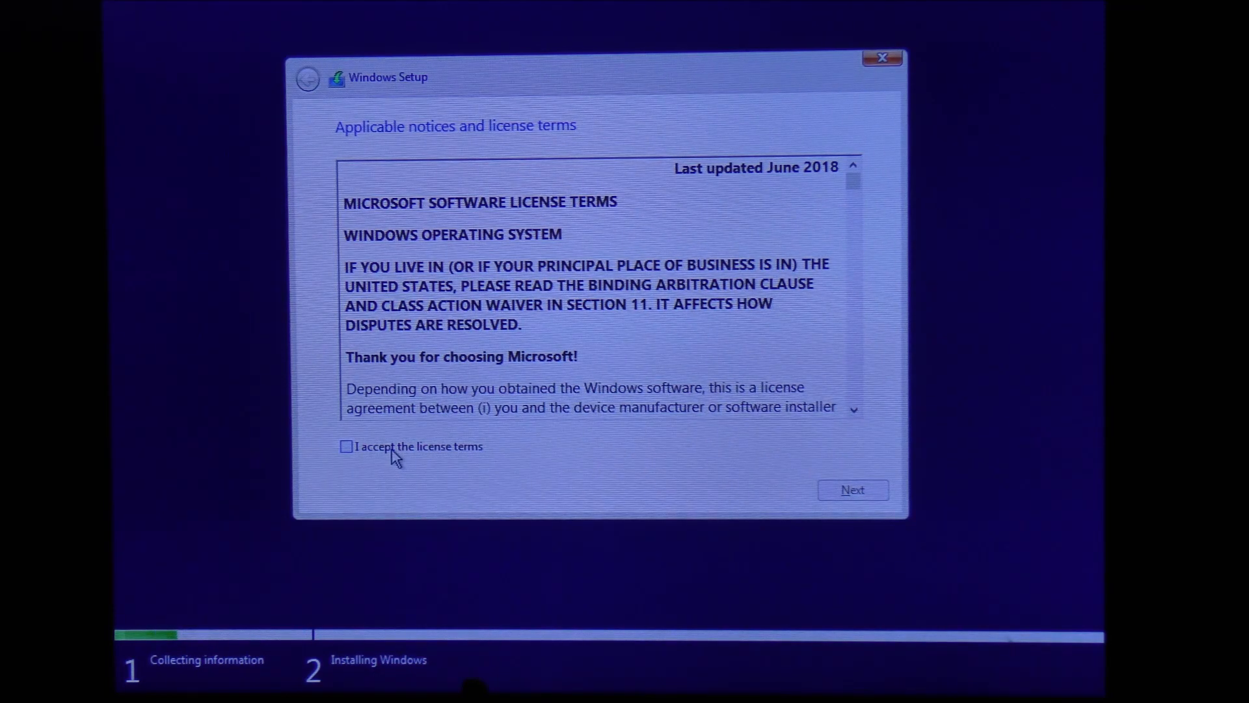
# Accept the Microsoft license terms to proceed to the install location choice.
pyautogui.click(346, 446)
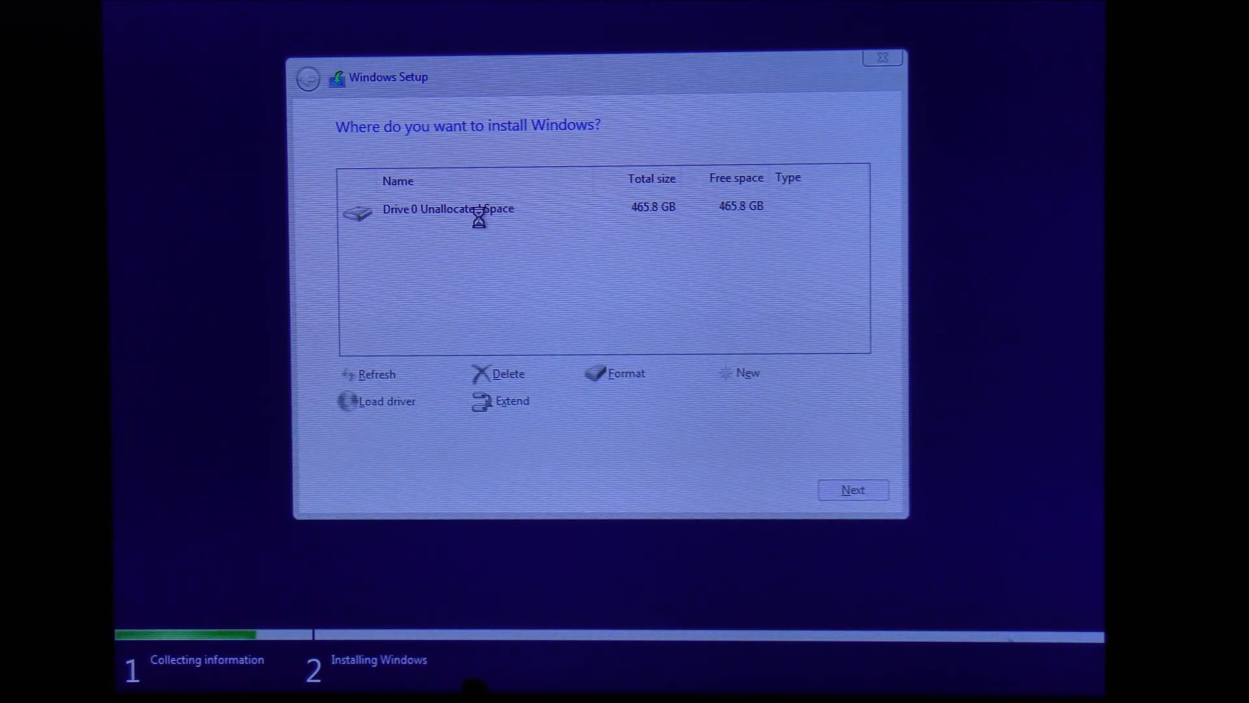
# Select Drive 0's unallocated space and start creating a new partition on it.
pyautogui.click(448, 208)
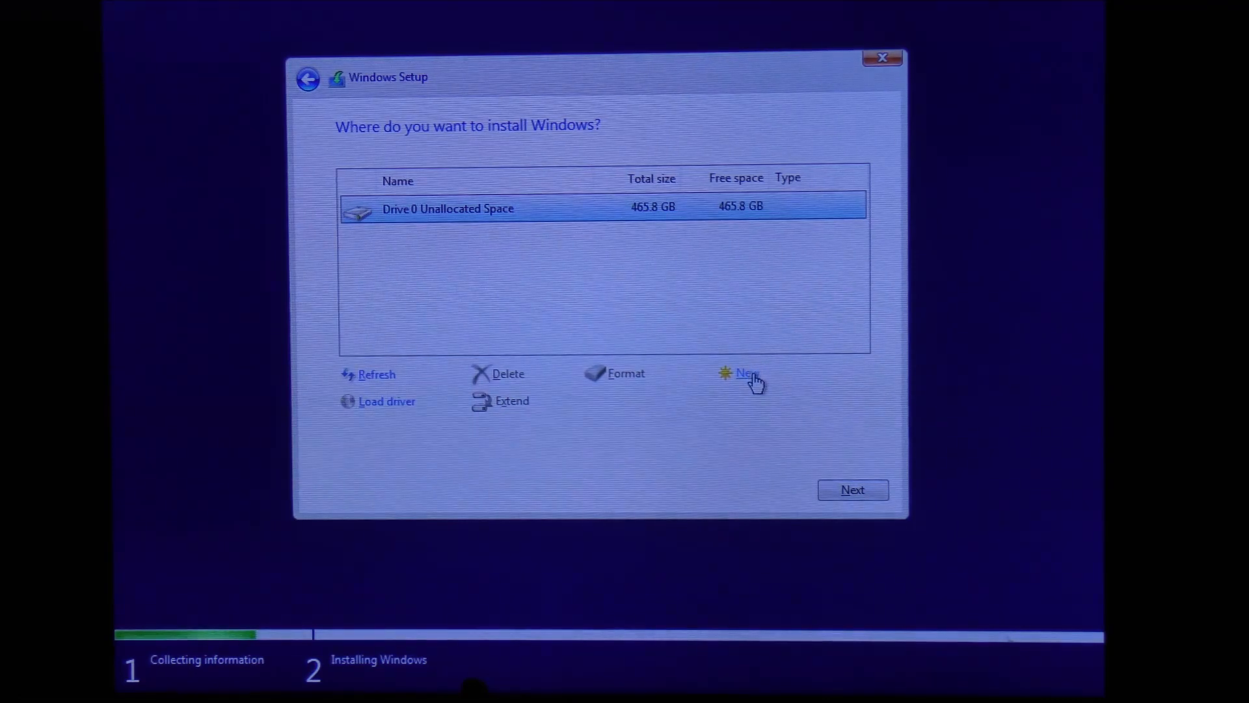
pyautogui.click(745, 374)
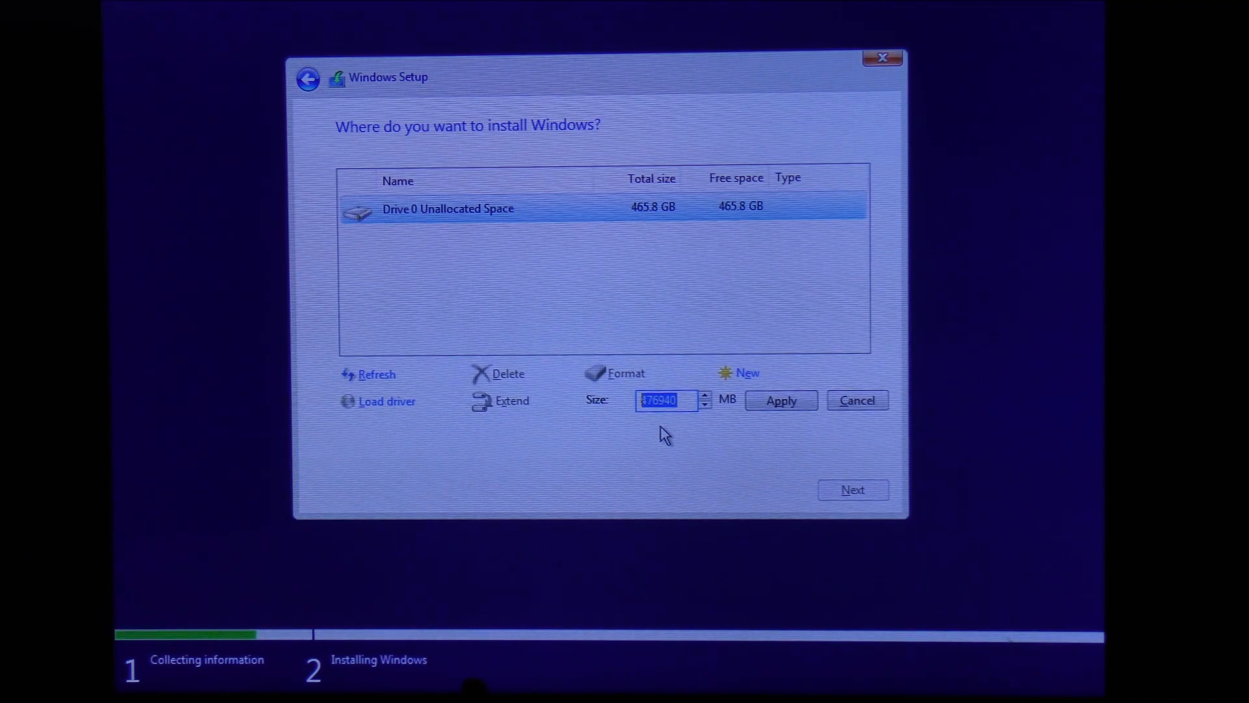
pyautogui.moveTo(695, 428)
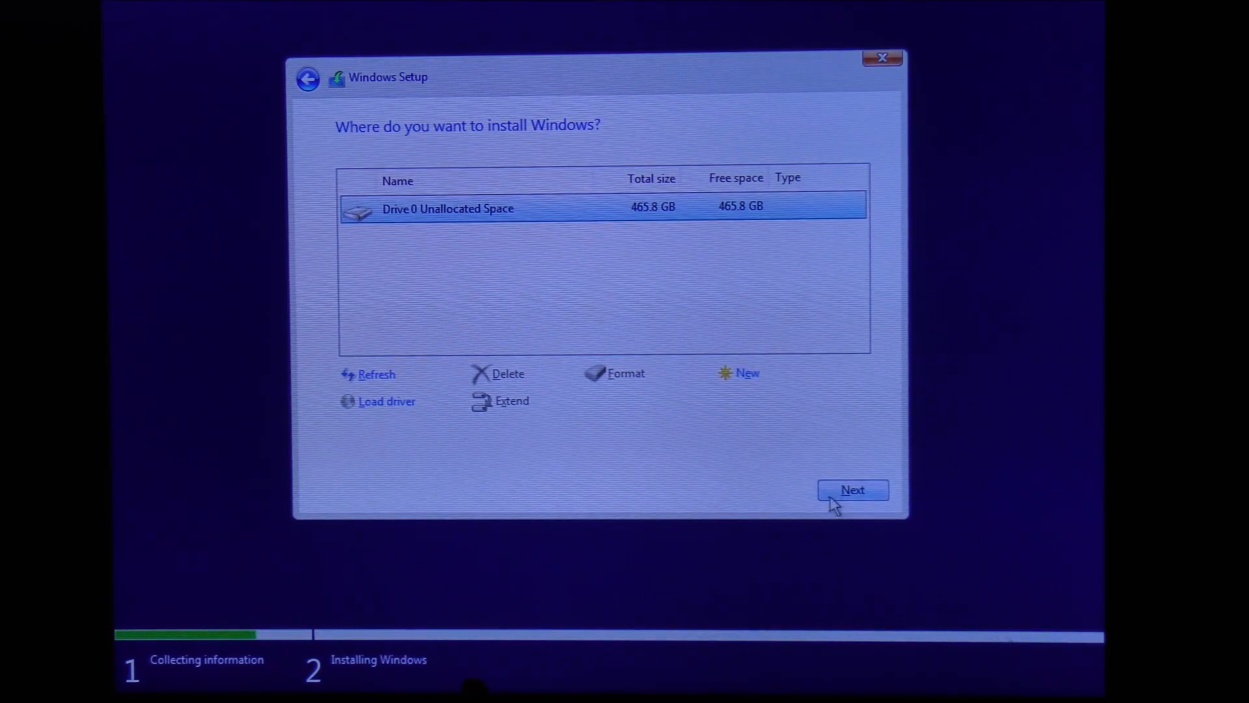
# Install Windows onto Drive 0 and wait through the installation and restart.
pyautogui.click(852, 490)
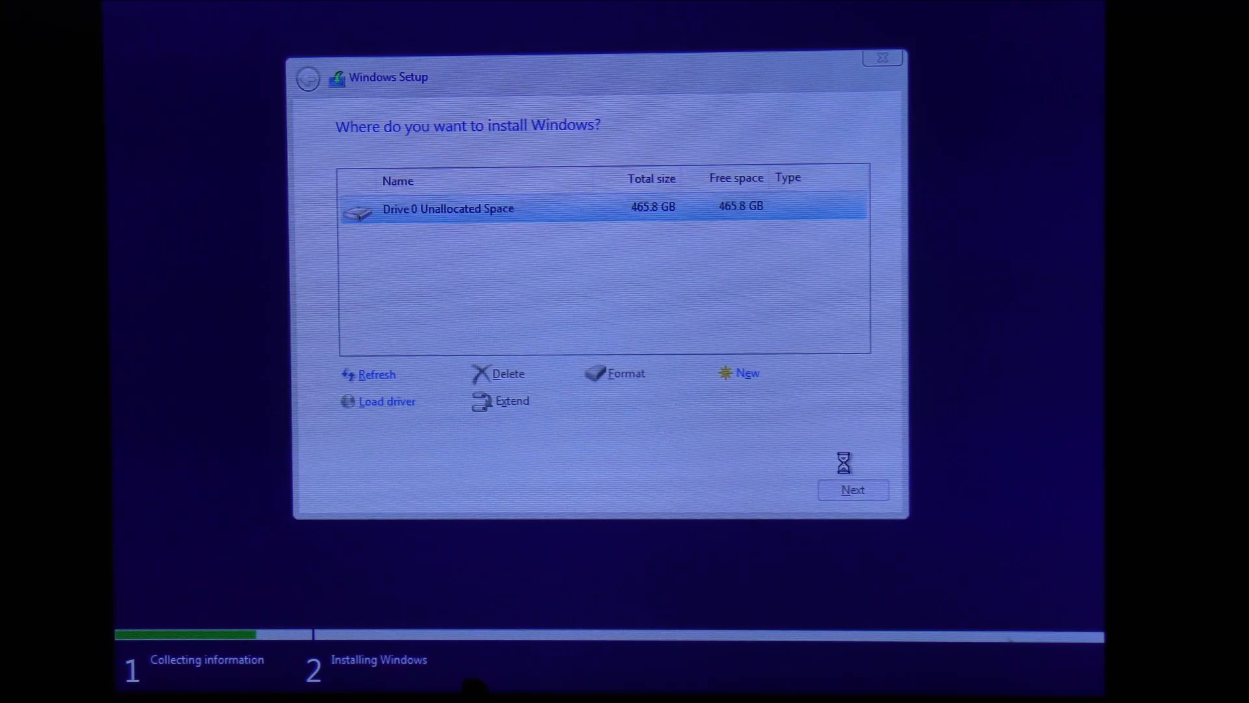
pyautogui.click(852, 490)
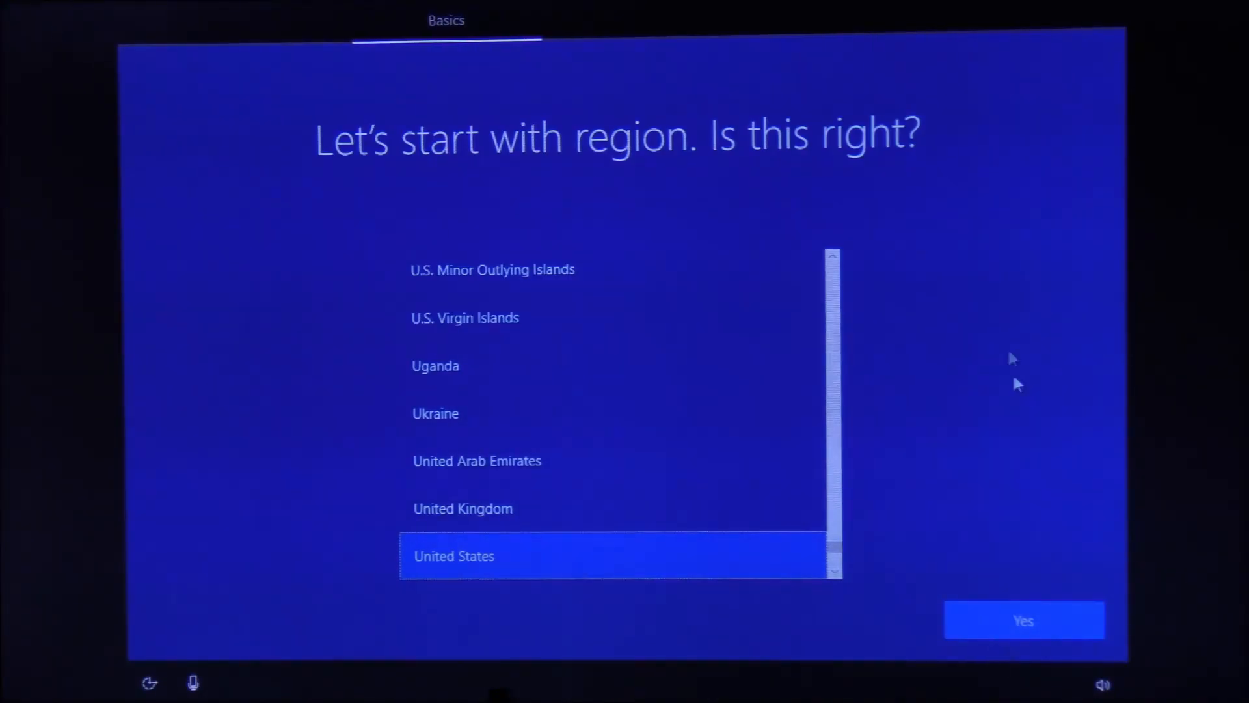
# Confirm United States as the region and US as the keyboard layout.
pyautogui.click(1023, 619)
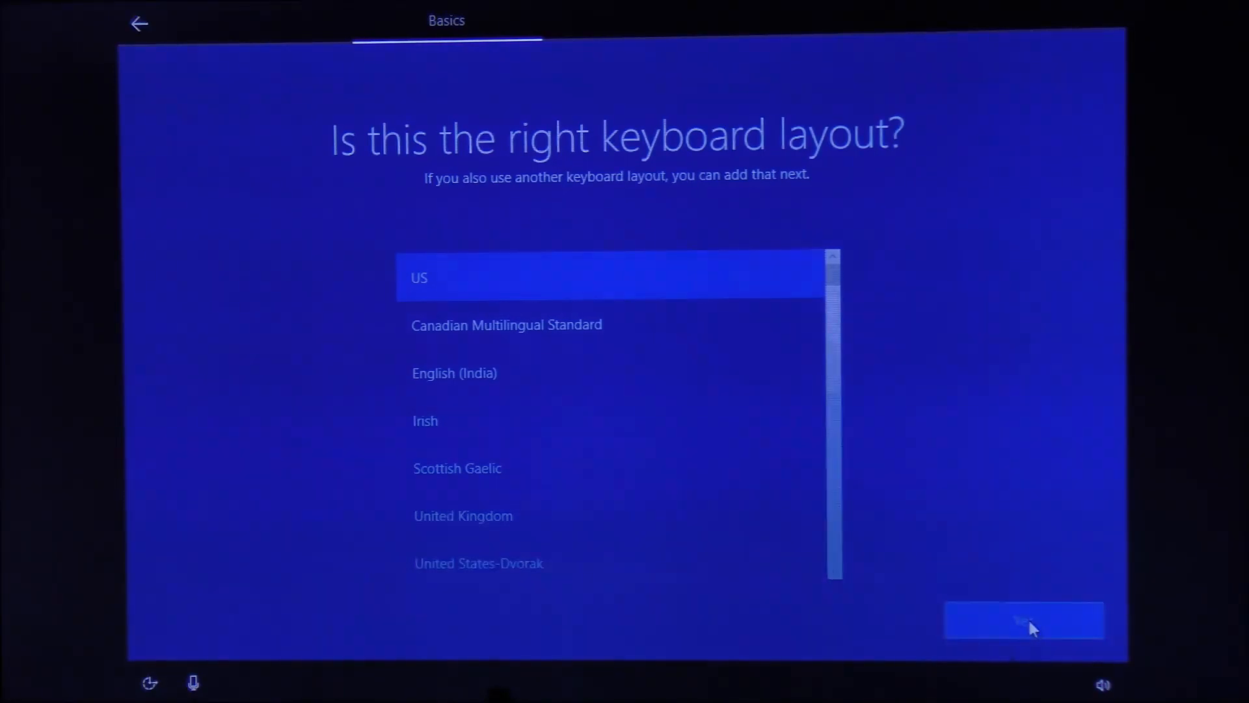
pyautogui.click(1023, 622)
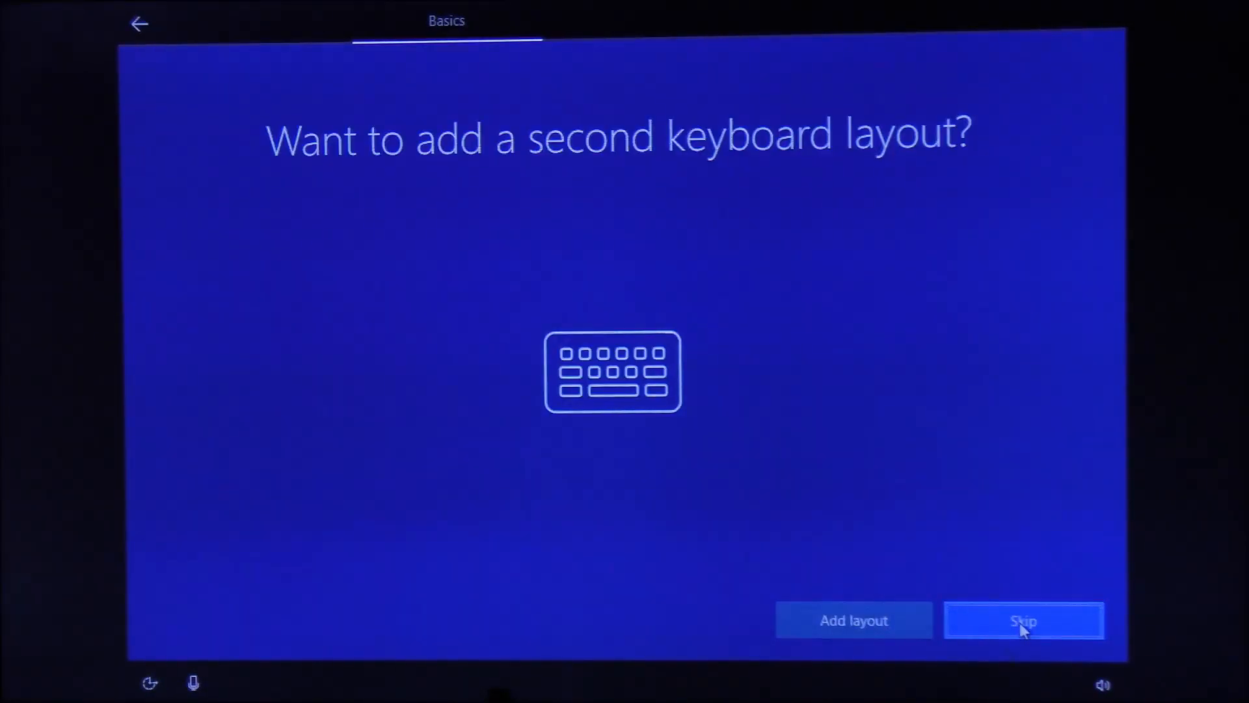
pyautogui.moveTo(898, 620)
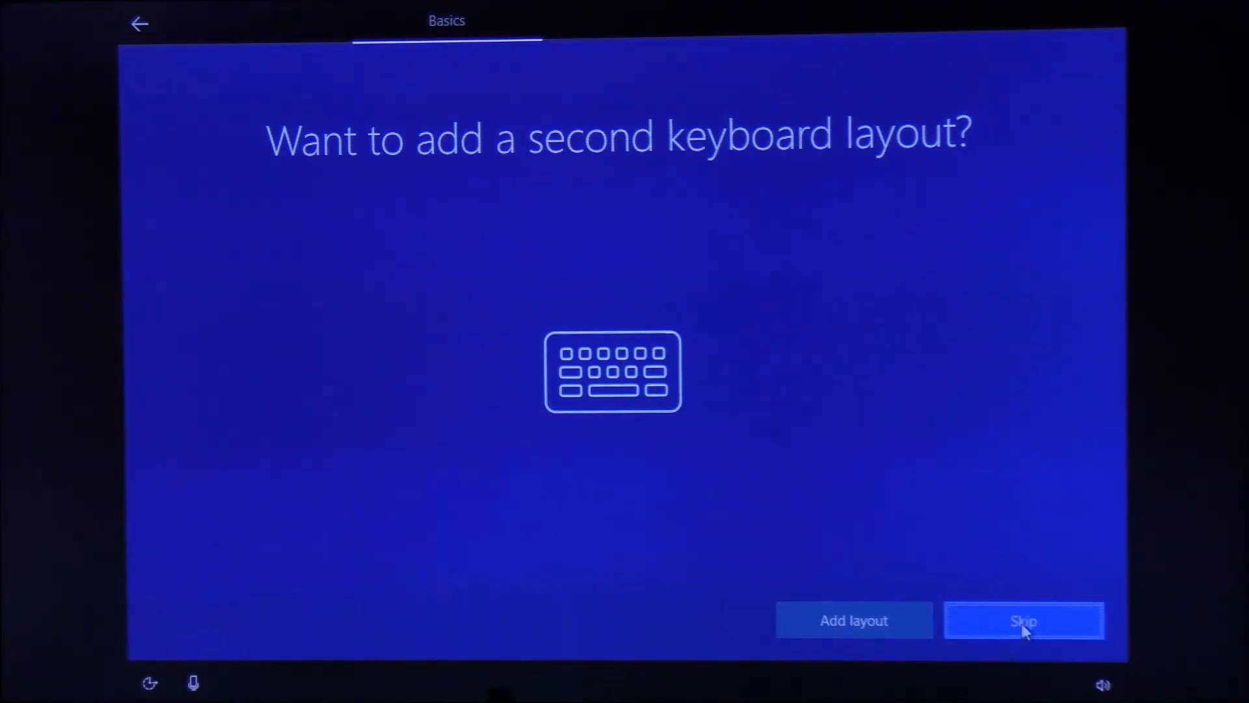
# Skip the second keyboard layout and proceed with the limited offline setup.
pyautogui.click(1026, 619)
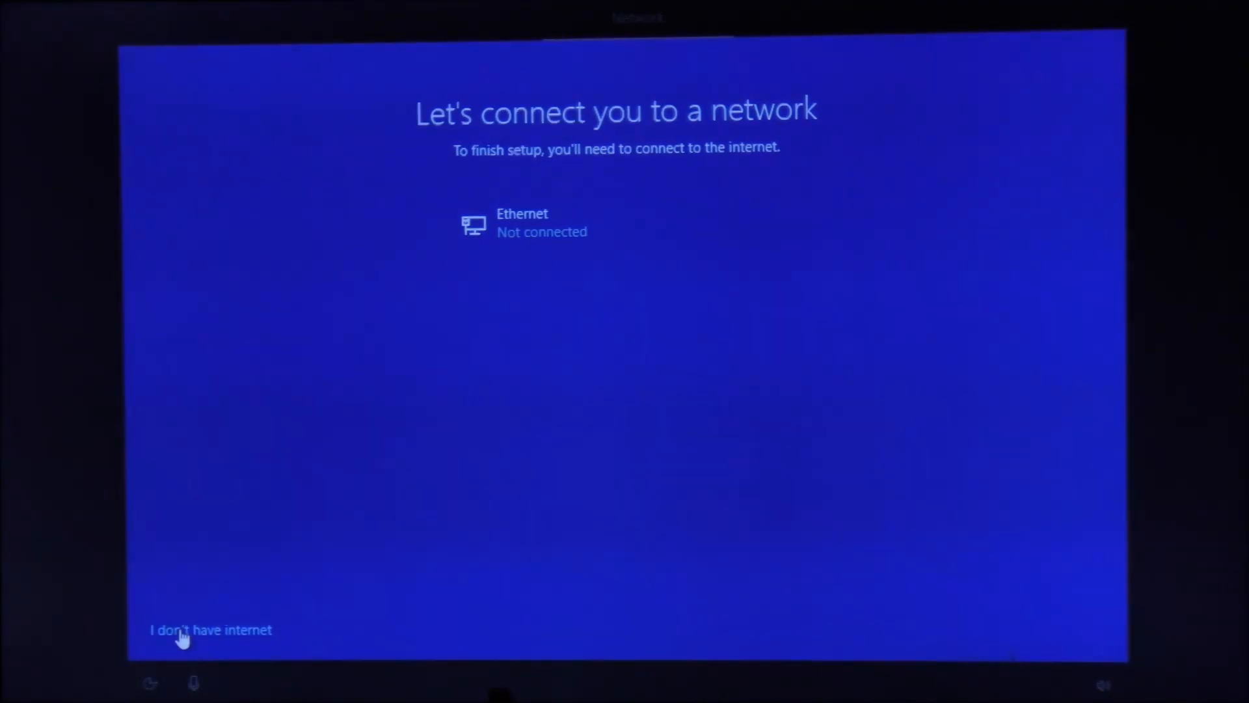
pyautogui.moveTo(249, 503)
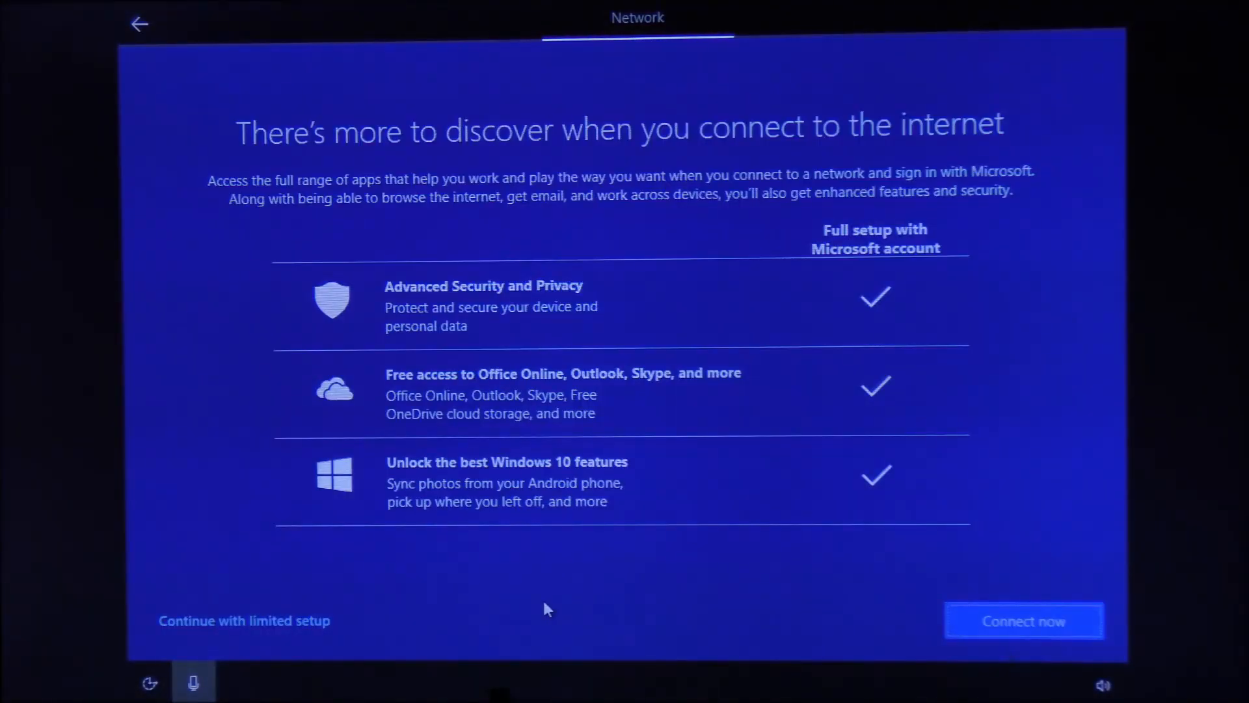
pyautogui.moveTo(549, 462)
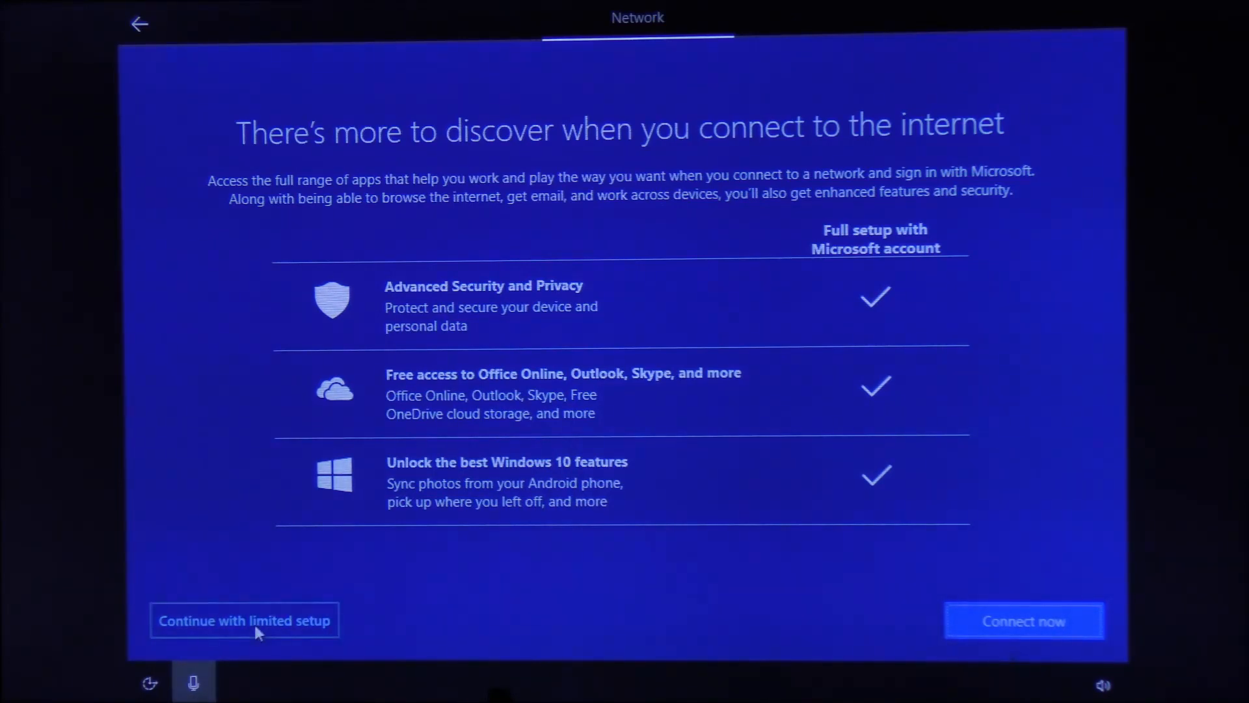
pyautogui.click(244, 620)
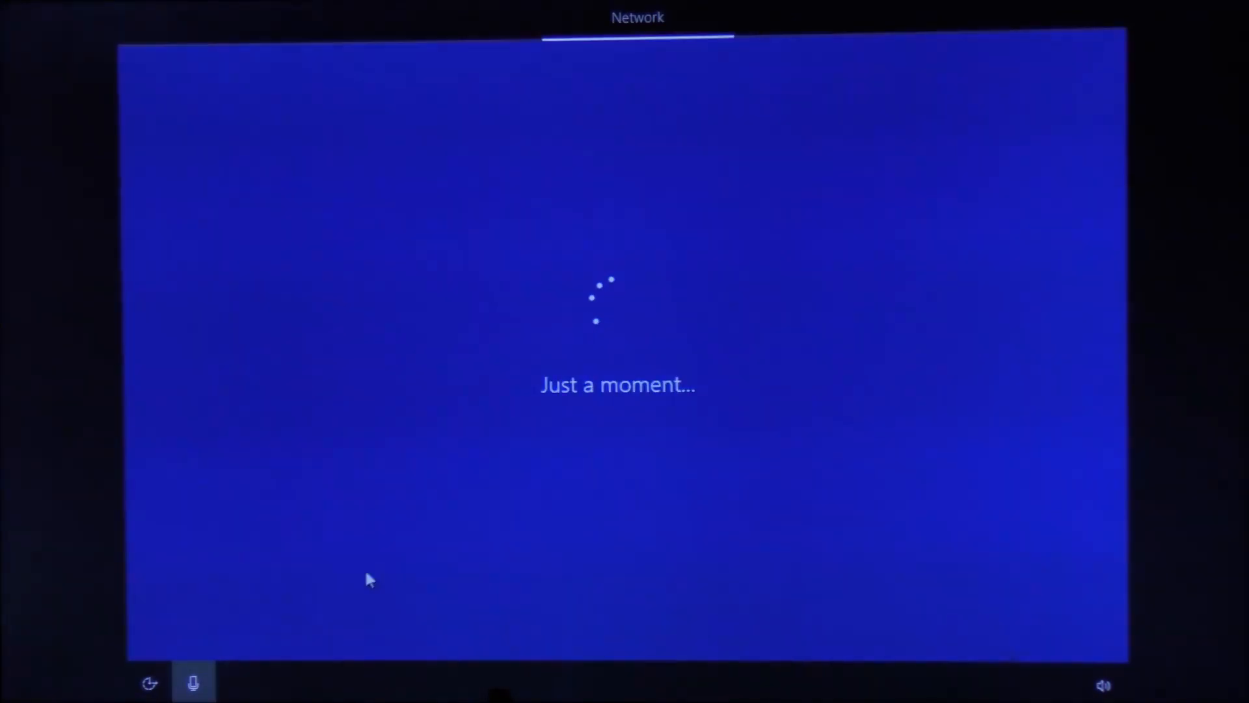